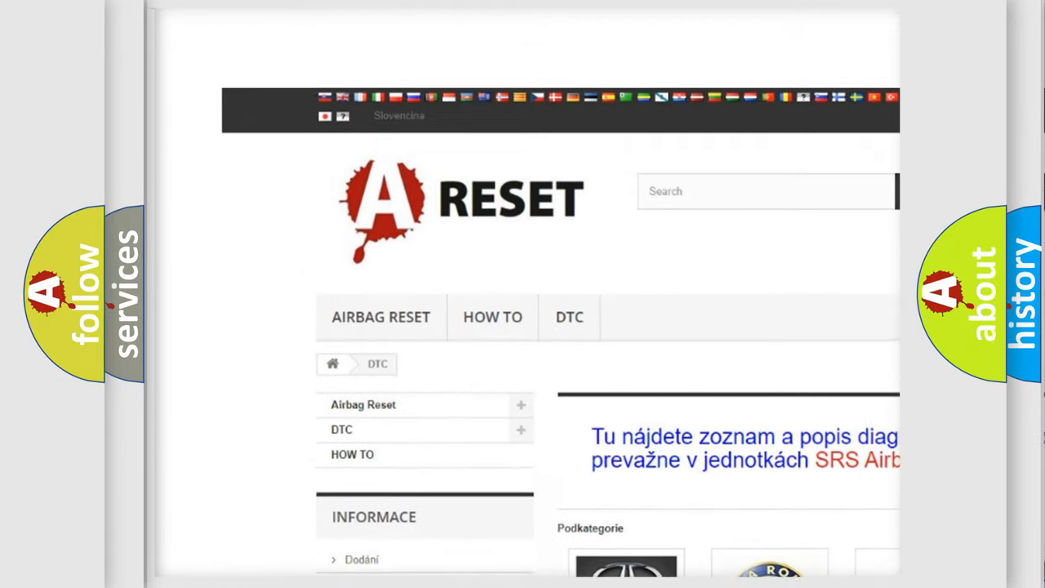
# Step: Select the LINCOLN DTC tile and browse its diagnostic codes, such as B0001:11
pyautogui.scroll(-3)
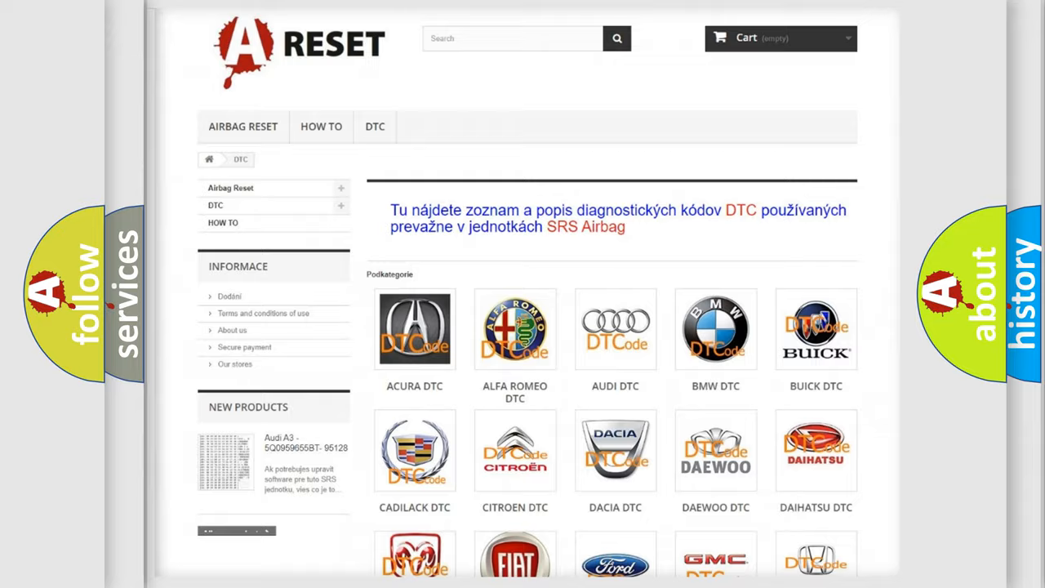
pyautogui.scroll(-3)
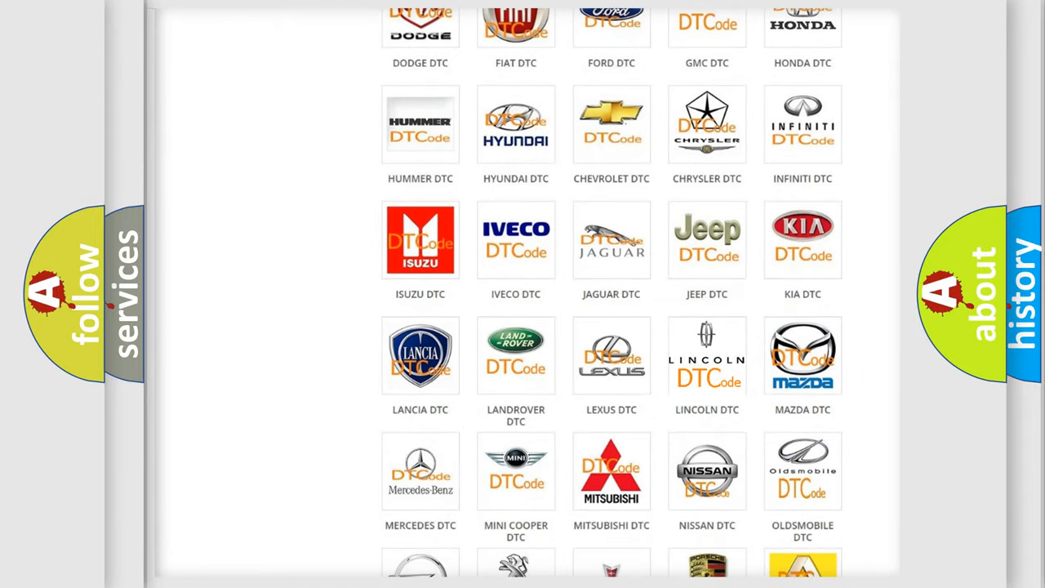
pyautogui.click(707, 354)
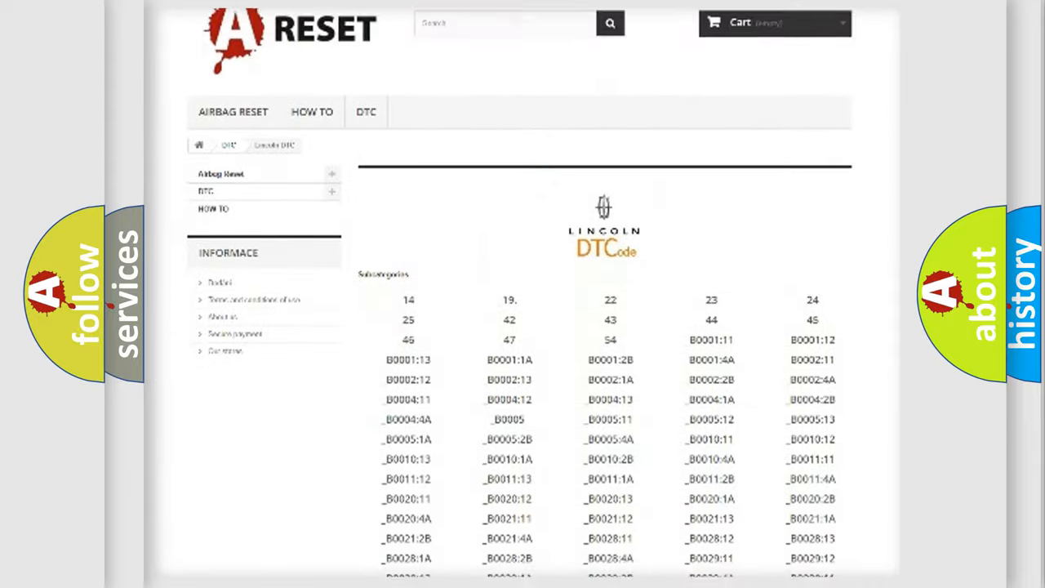
pyautogui.scroll(-3)
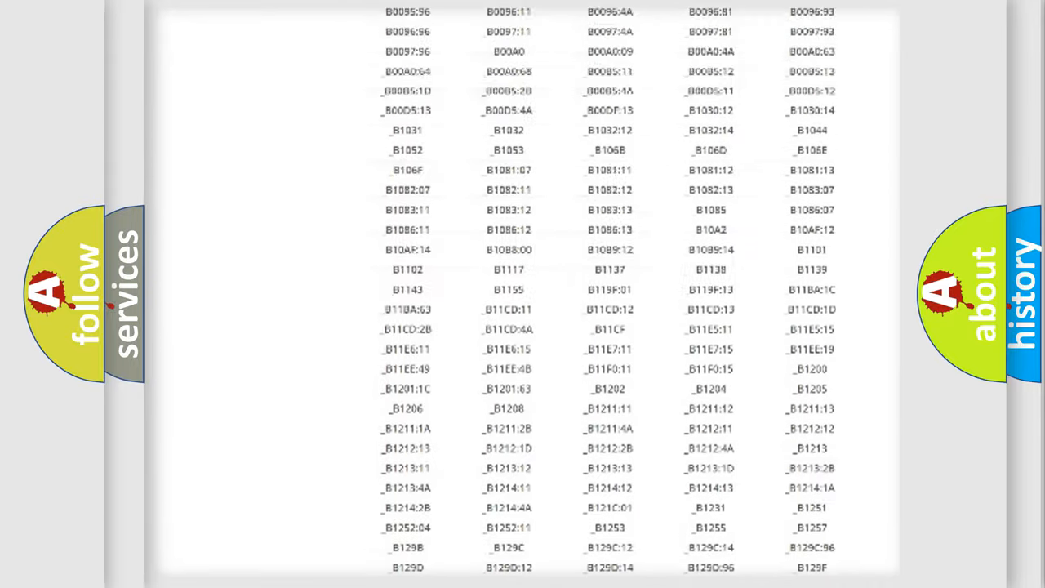
pyautogui.scroll(3)
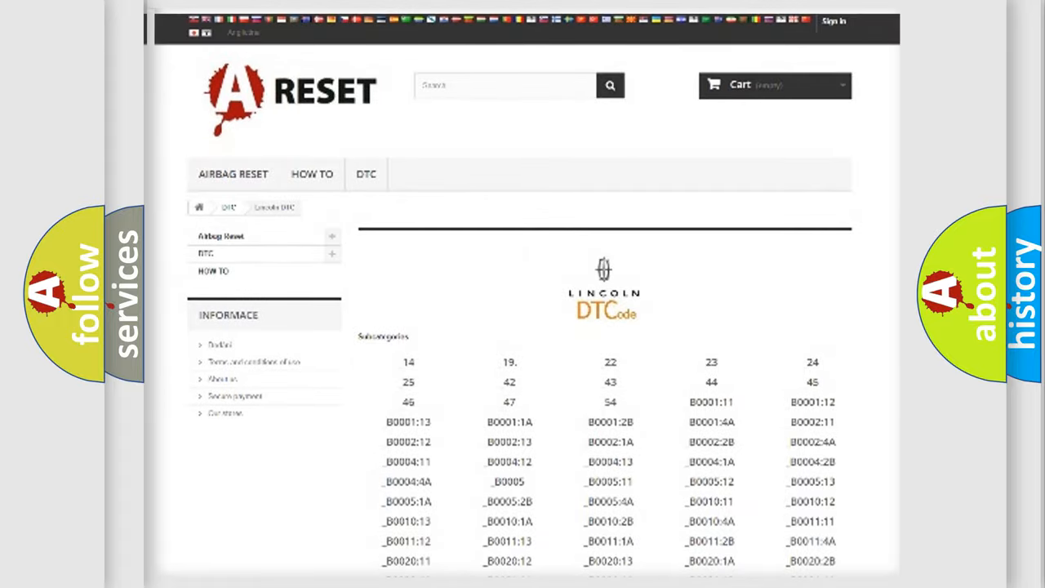